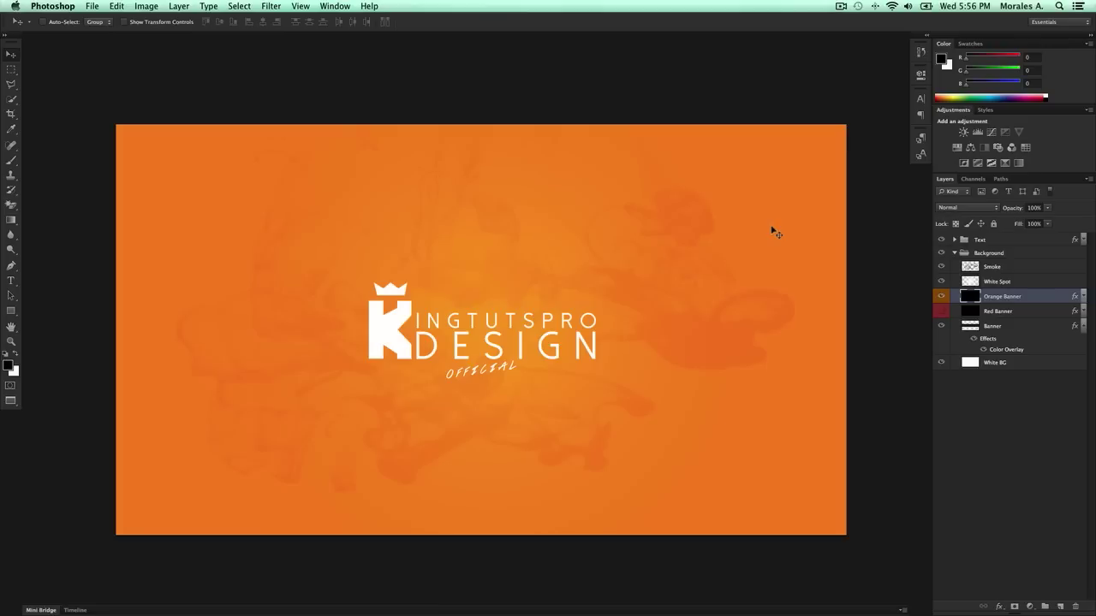
mouse_move(751, 240)
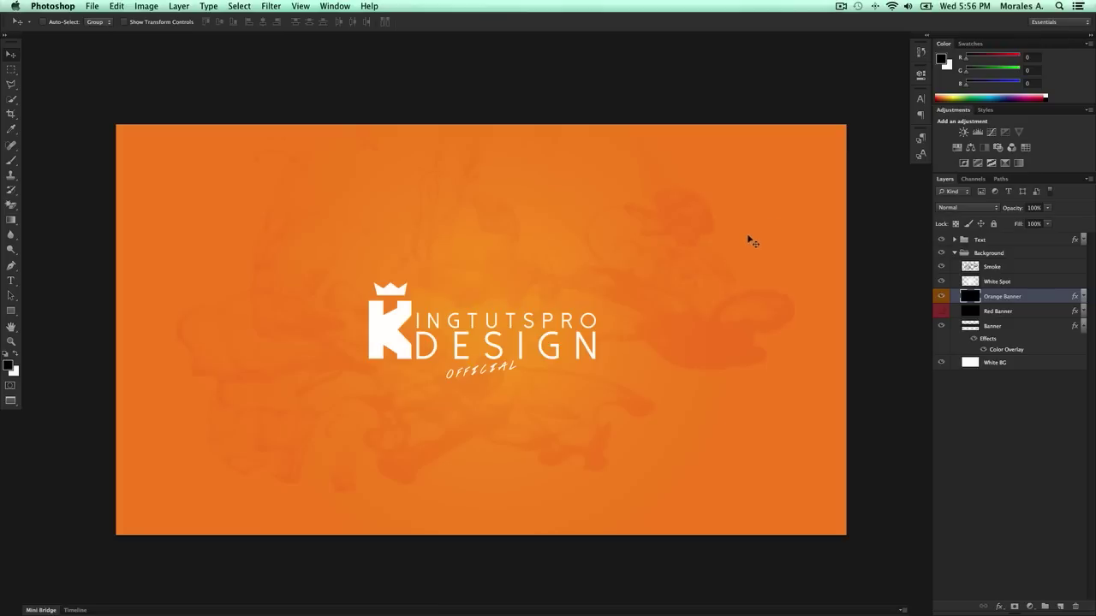
Open the Save As dialog from the File menu for the orange banner
left_click(91, 6)
type("Tutorial.psd")
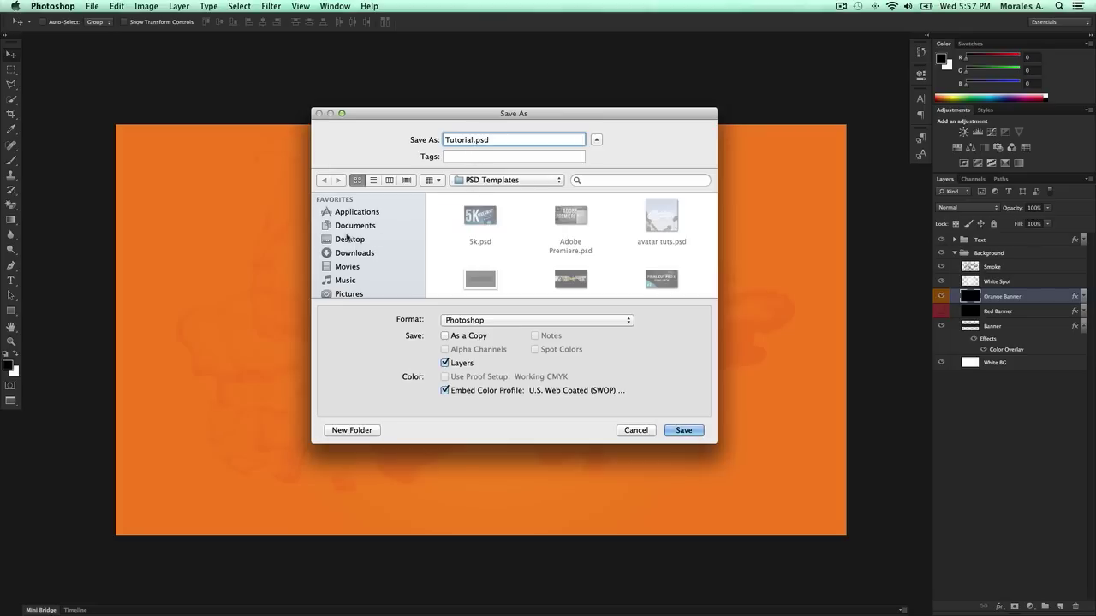
Set the Desktop as the save folder for Tutorial.psd and browse the formats
left_click(350, 239)
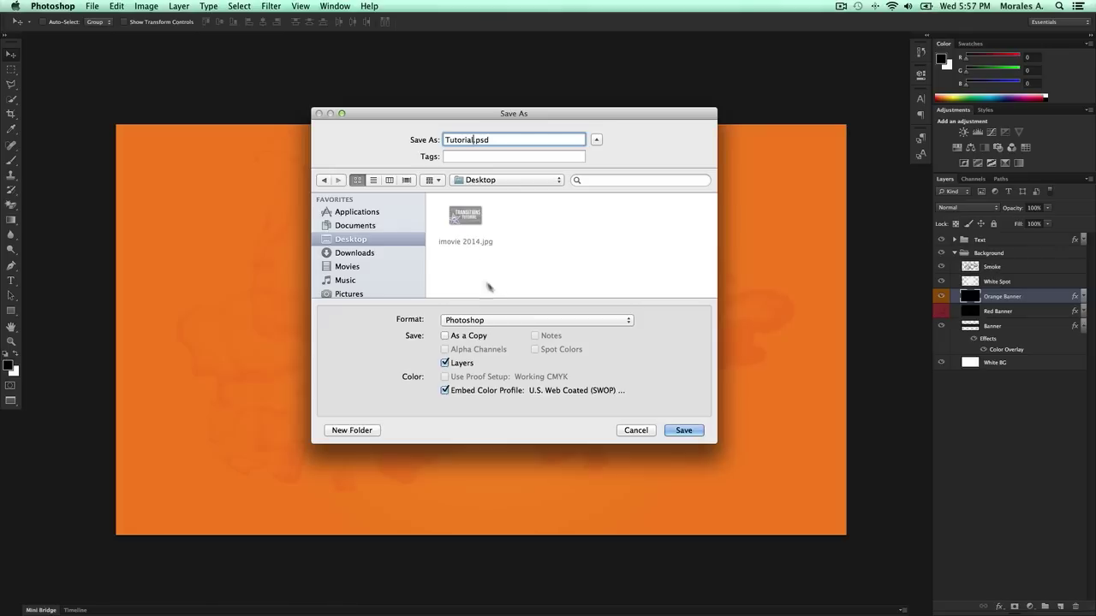
left_click(537, 319)
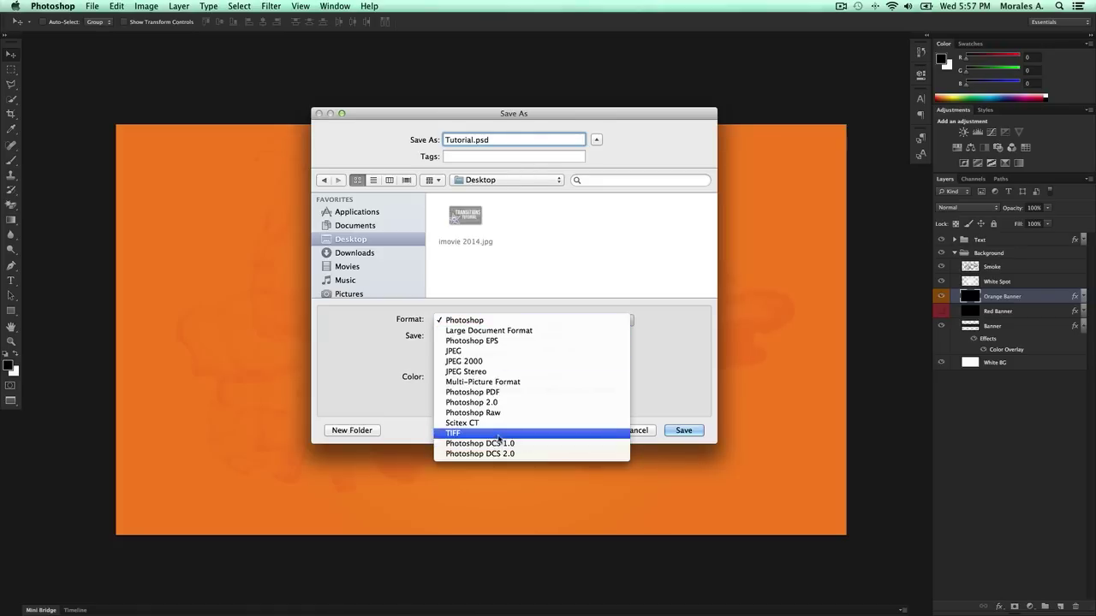
Pick JPEG as the format, after trying TIFF and Photoshop, and save Tutorial.jpg
left_click(453, 432)
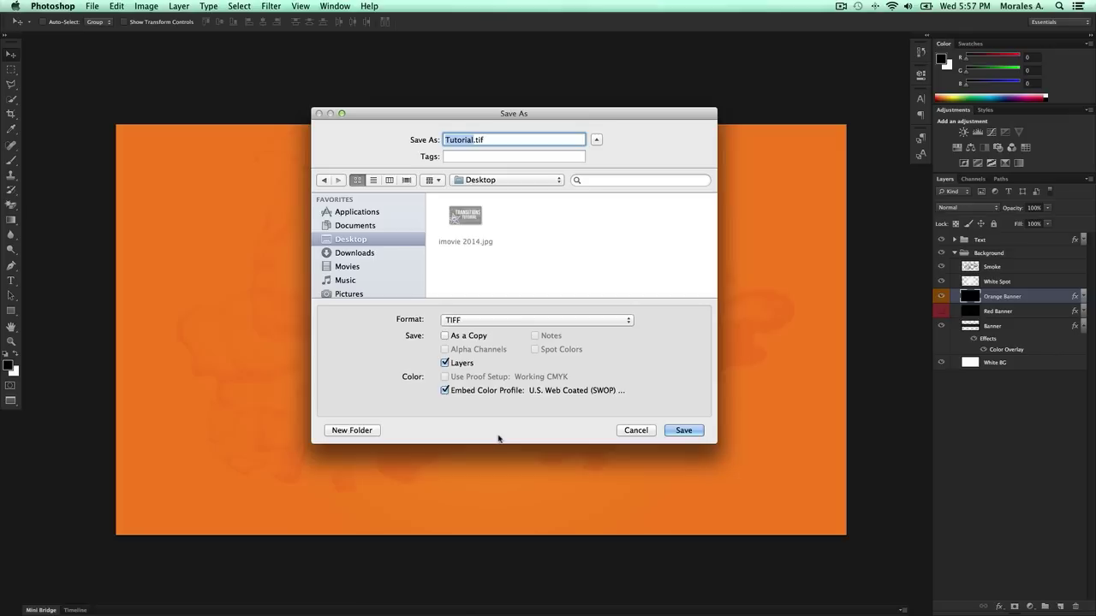
mouse_move(486, 358)
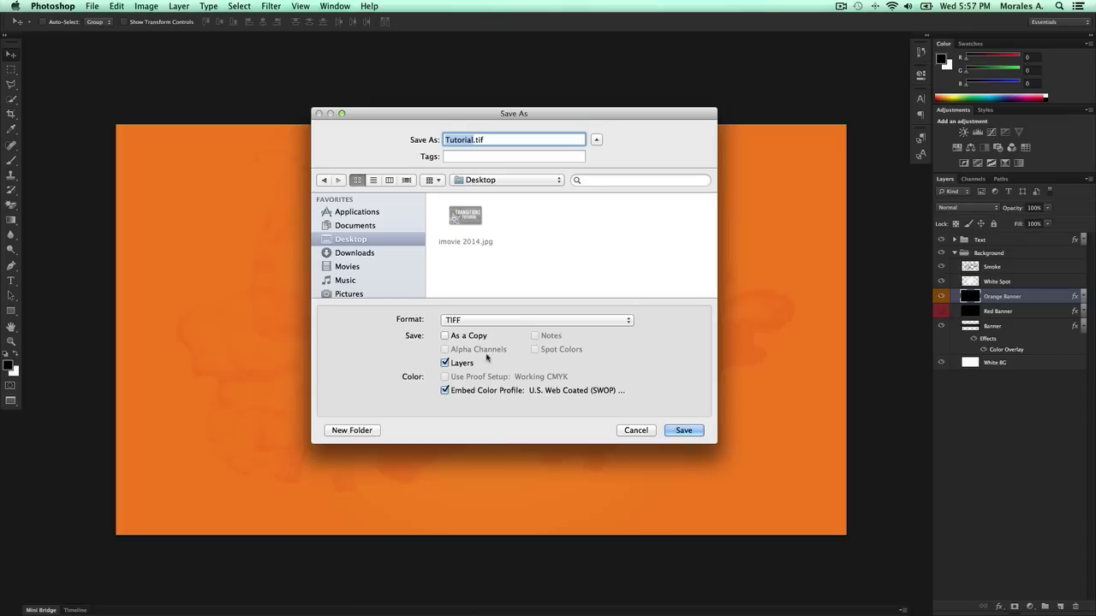
left_click(536, 319)
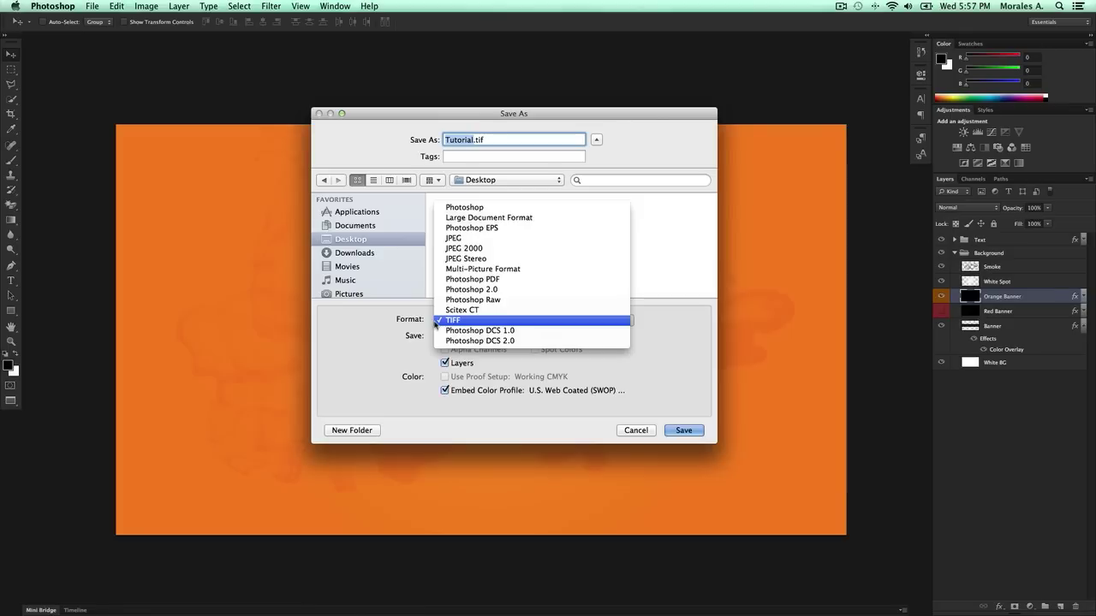
left_click(464, 207)
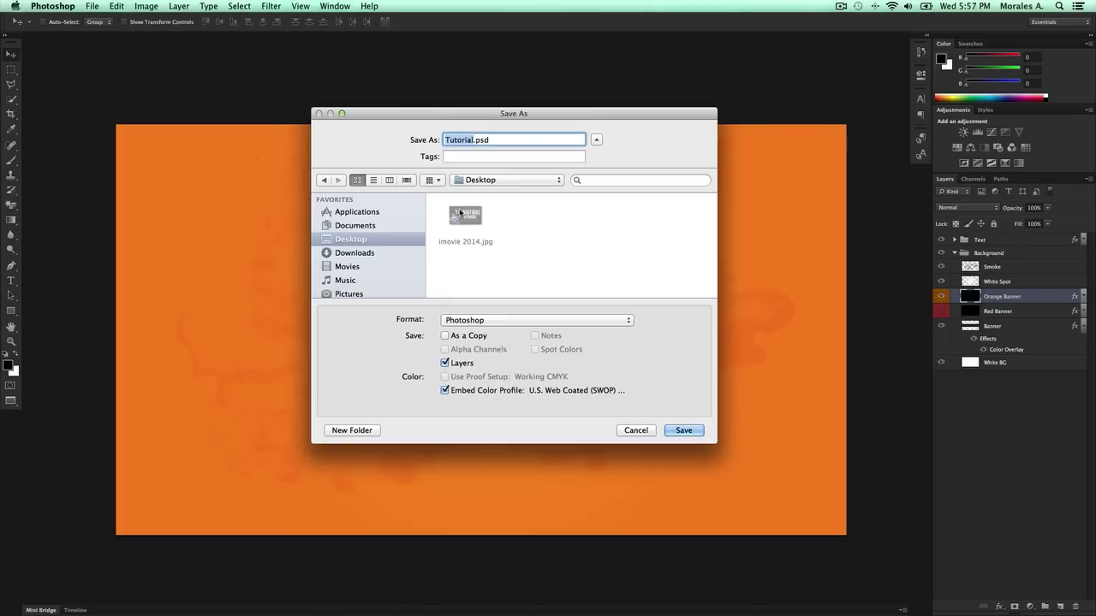
mouse_move(491, 321)
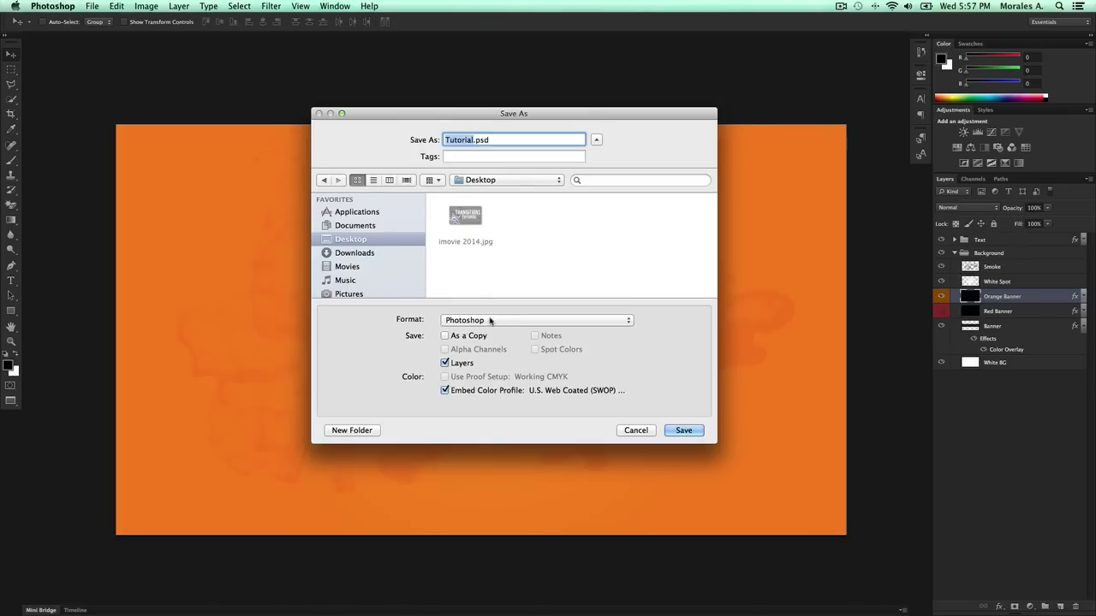
mouse_move(491, 320)
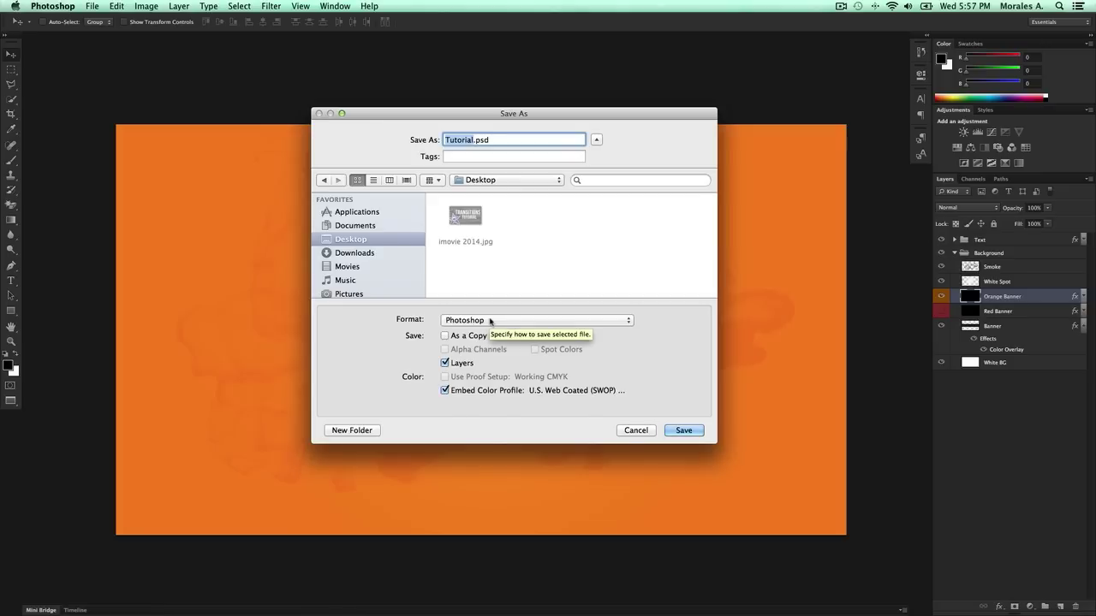
left_click(536, 319)
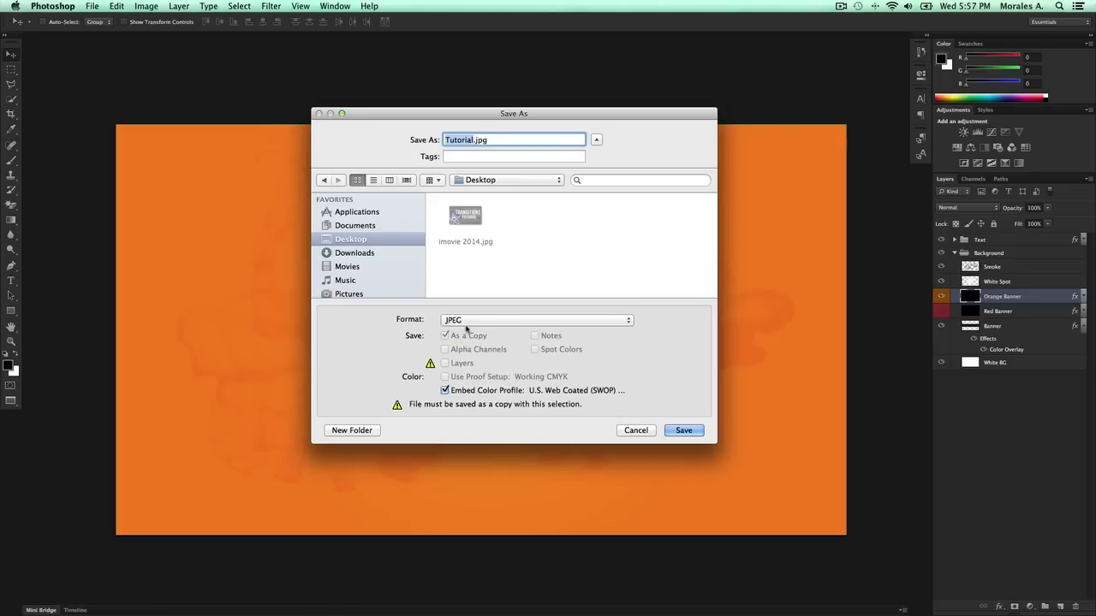
left_click(684, 430)
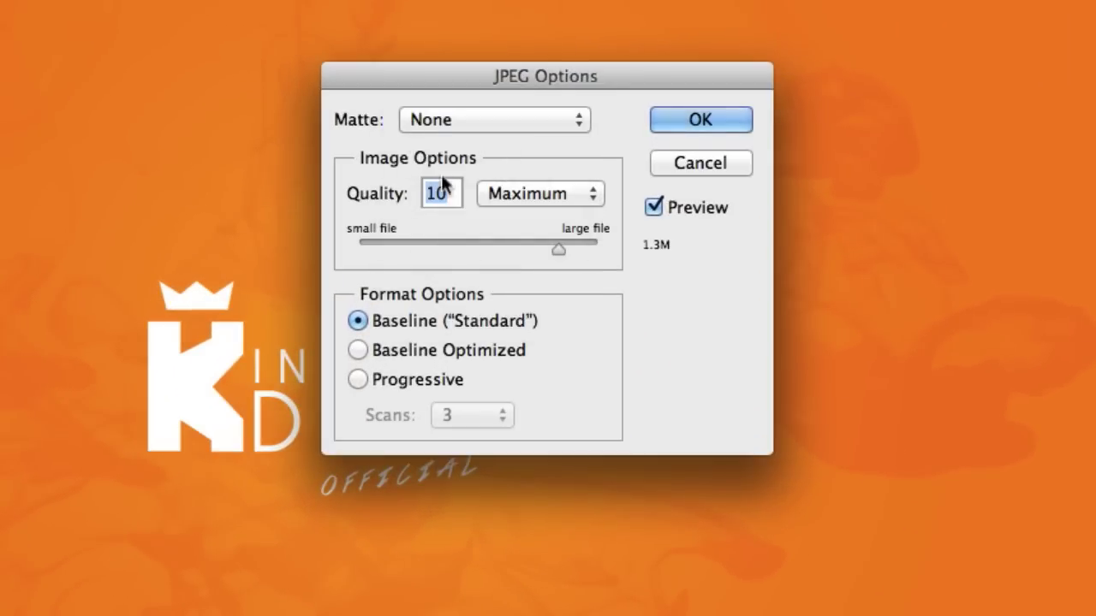
Set JPEG Options to quality 12 (Maximum) and Baseline (Standard), then confirm
left_click(539, 193)
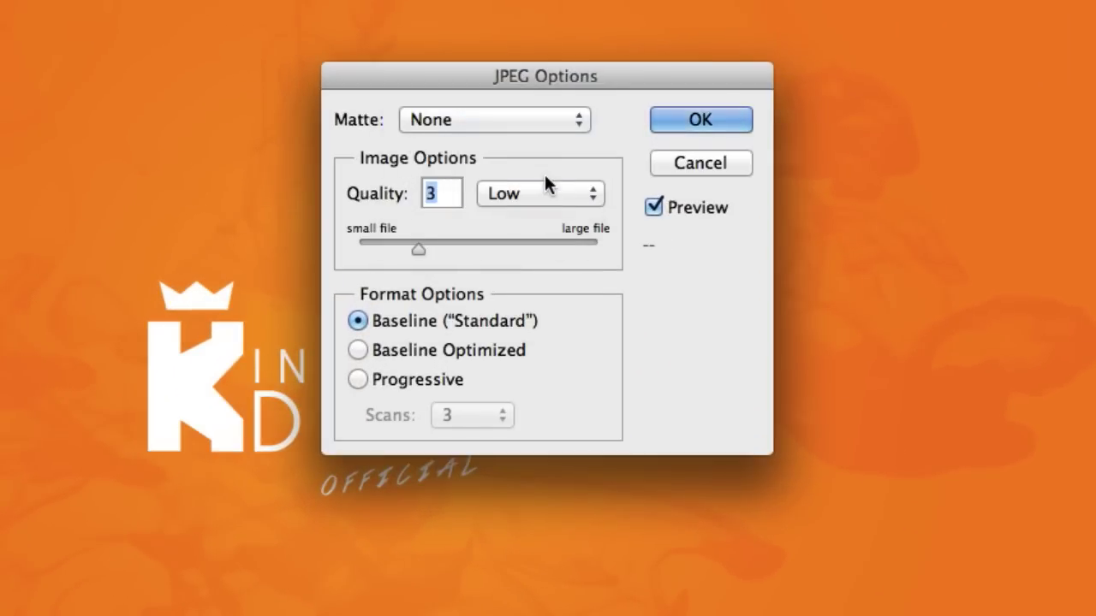
mouse_move(505, 224)
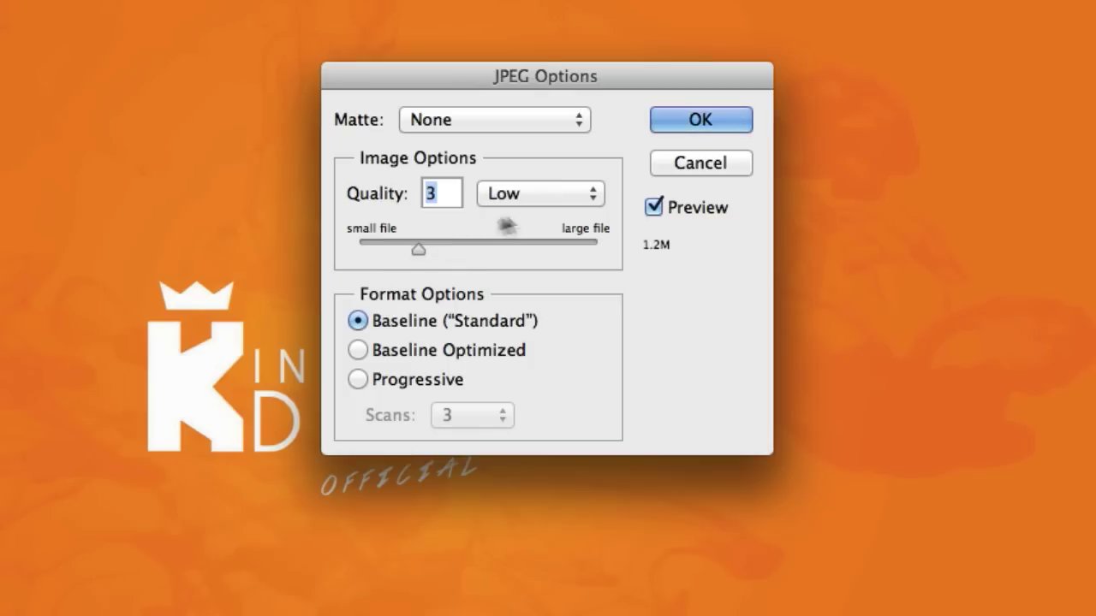
mouse_move(672, 240)
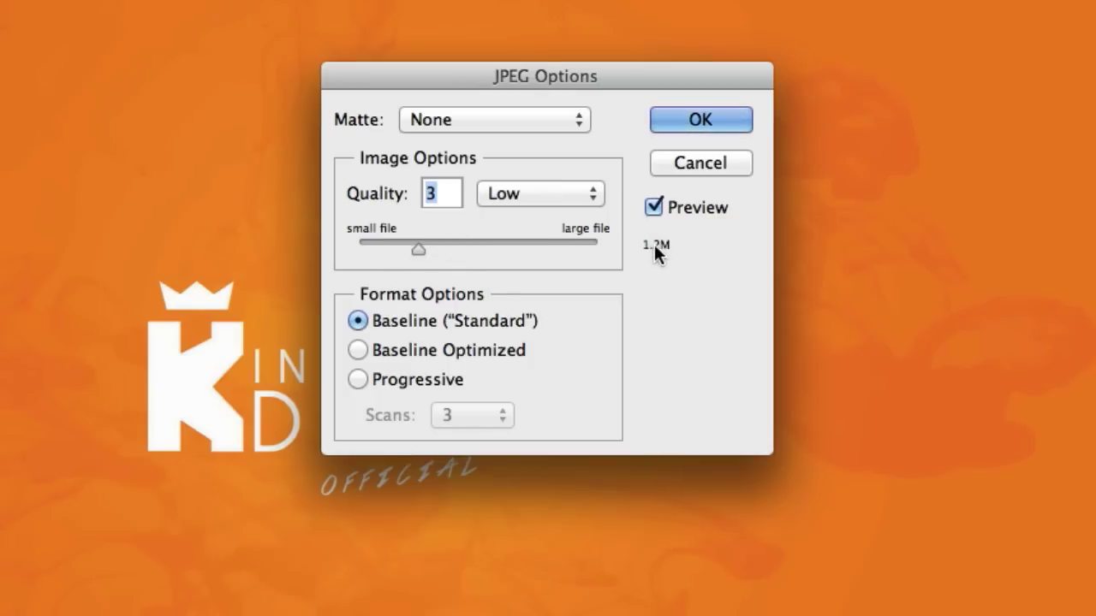
left_click(541, 194)
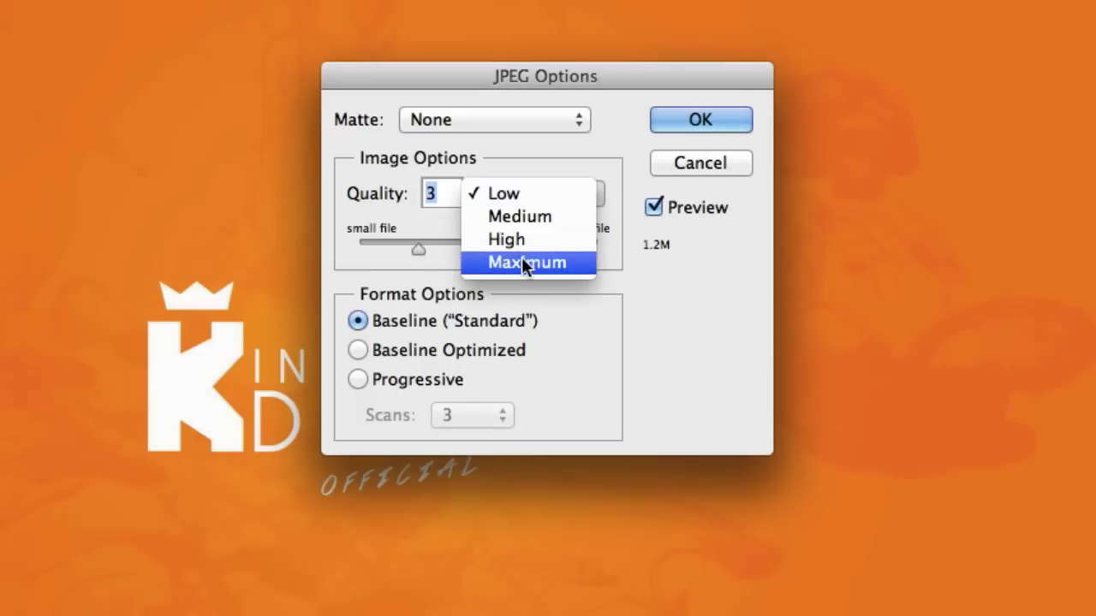
left_click(526, 263)
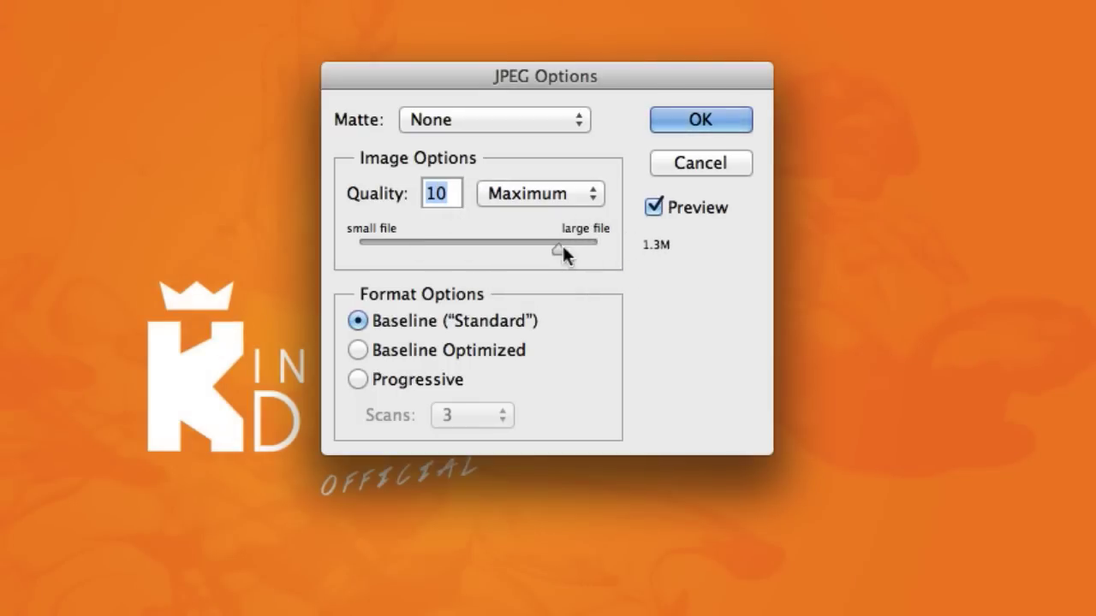
left_click_drag(557, 249, 597, 249)
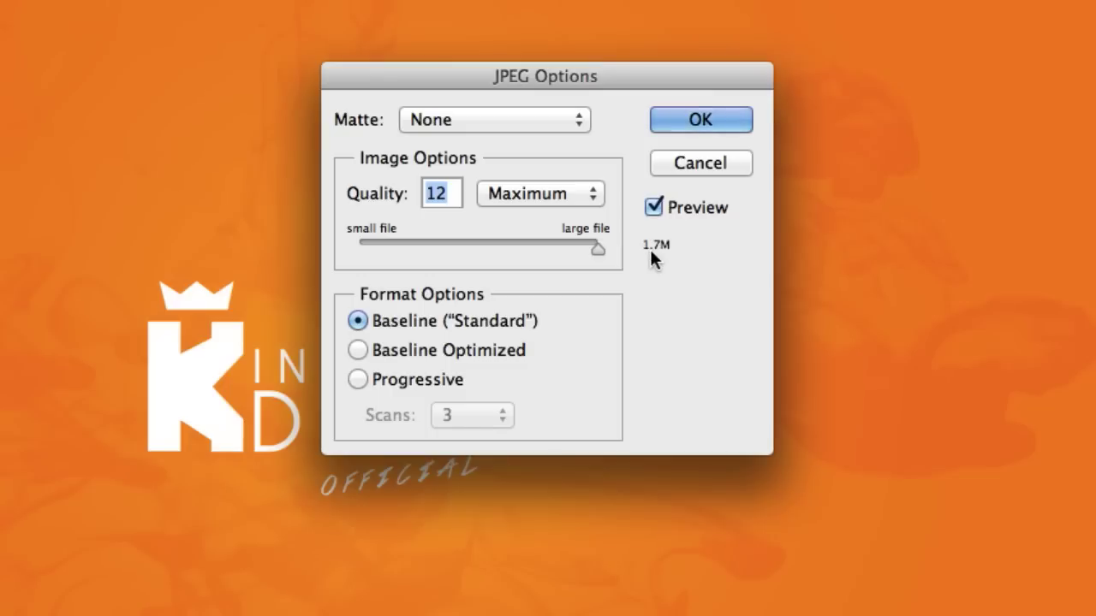
mouse_move(462, 308)
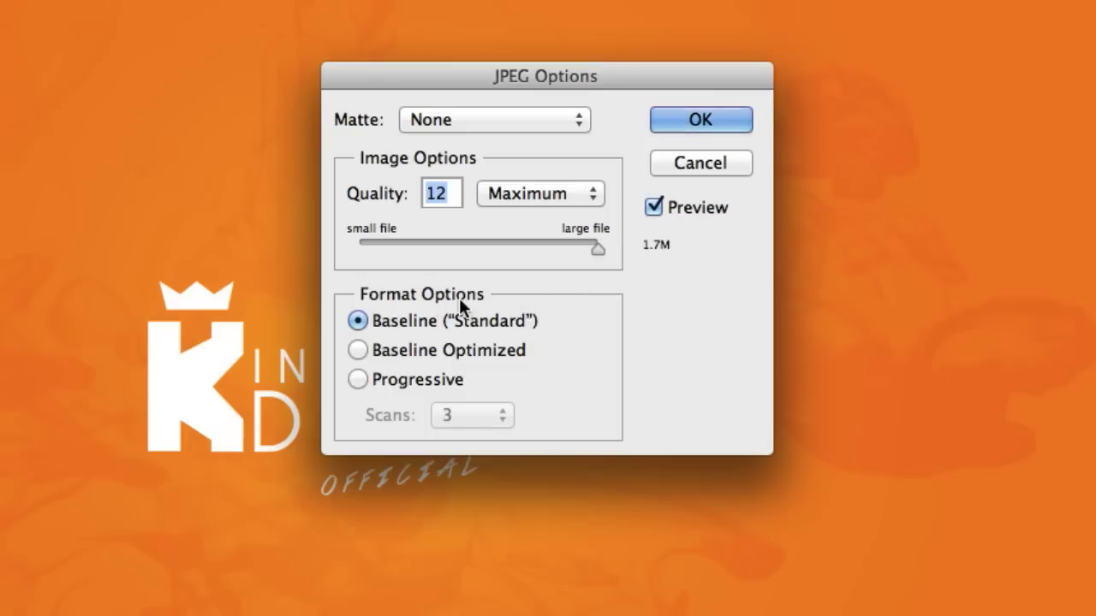
mouse_move(492, 334)
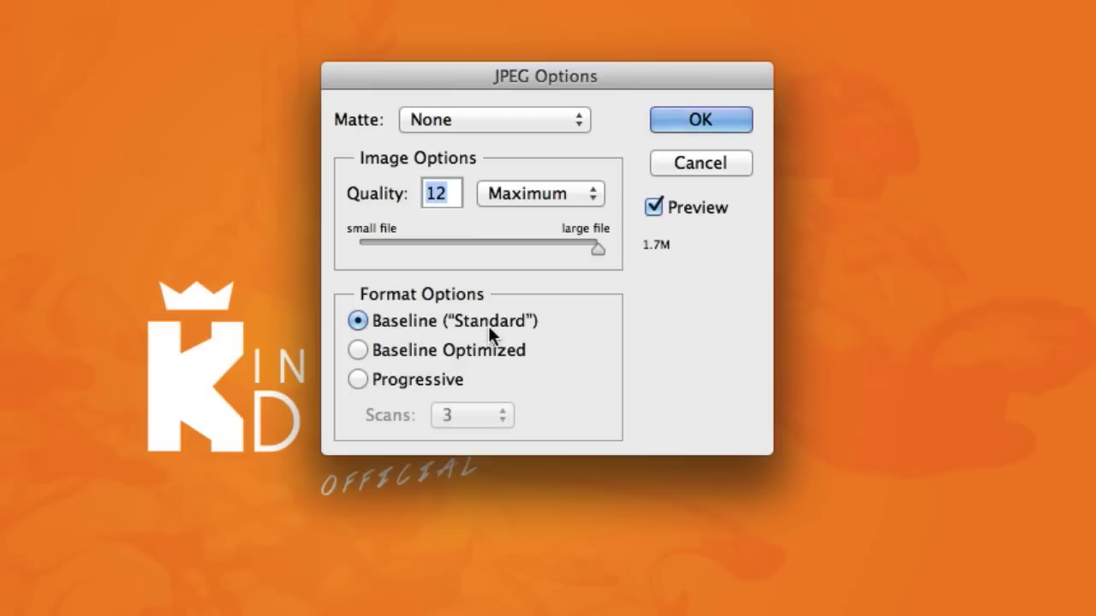
left_click(357, 350)
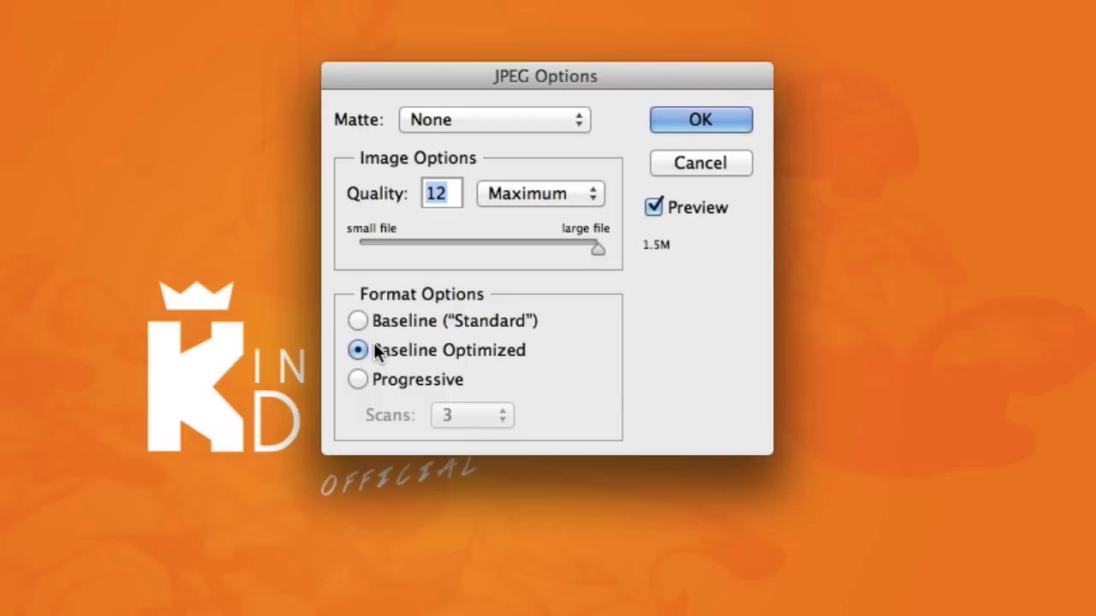
mouse_move(398, 330)
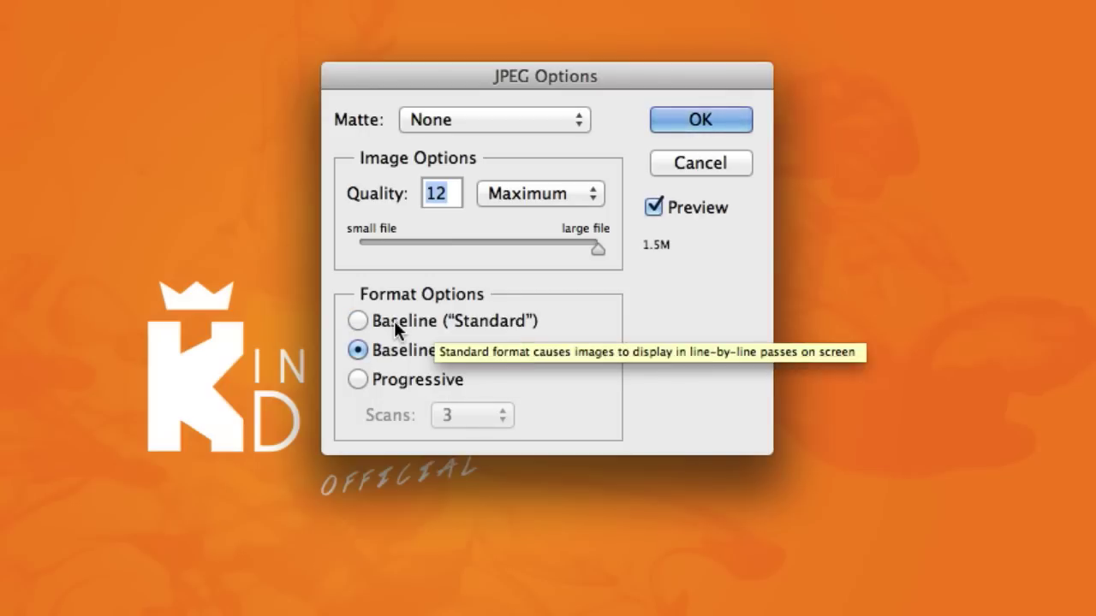
left_click(357, 320)
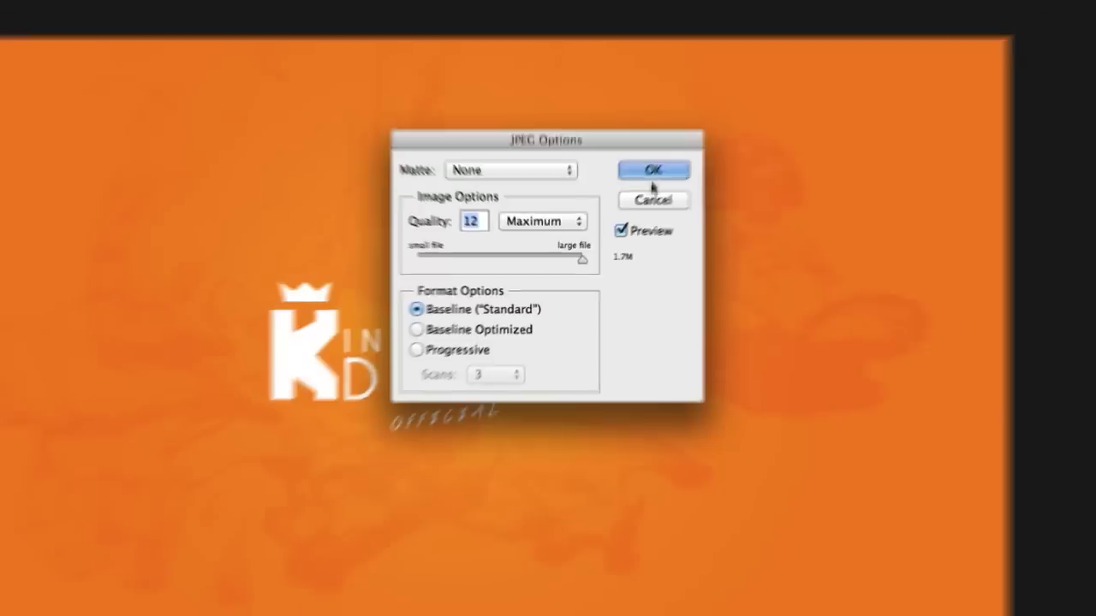
left_click(653, 170)
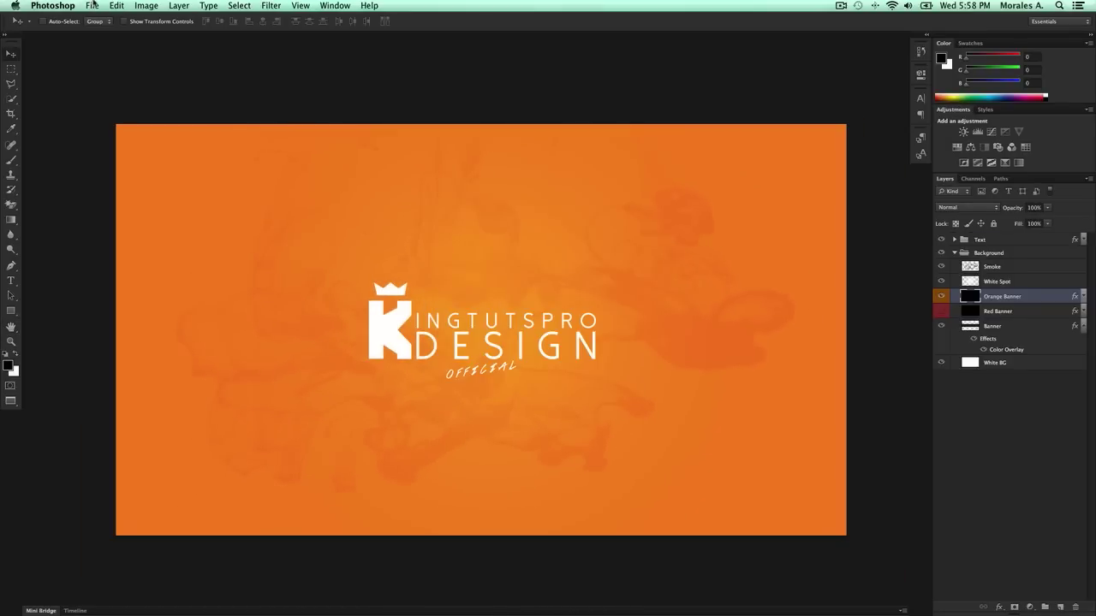
Choose Save for Web from the File menu for the banner
left_click(91, 5)
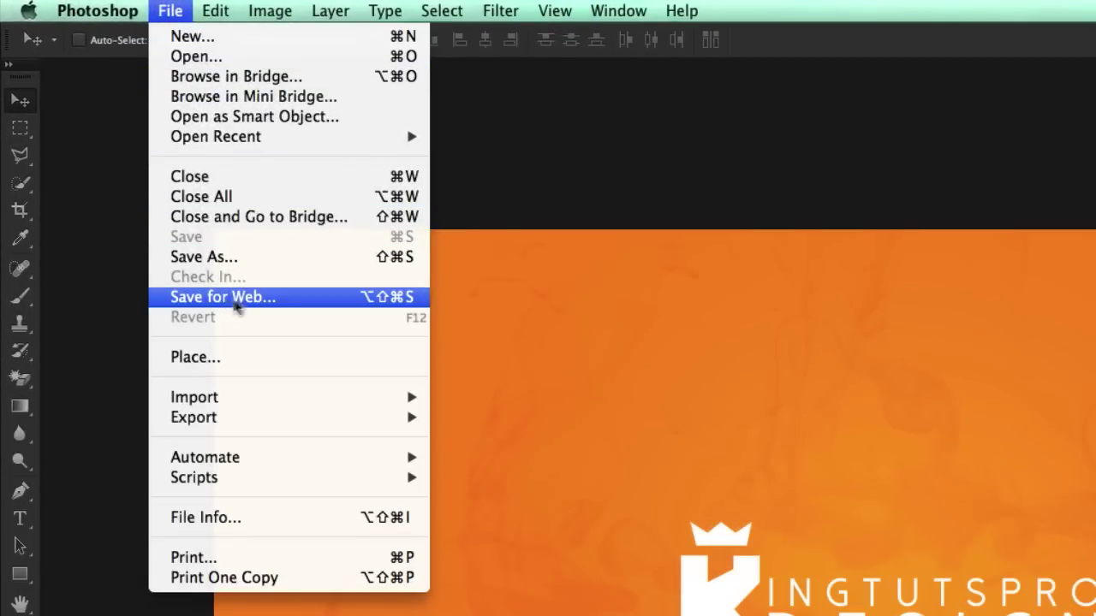
left_click(222, 297)
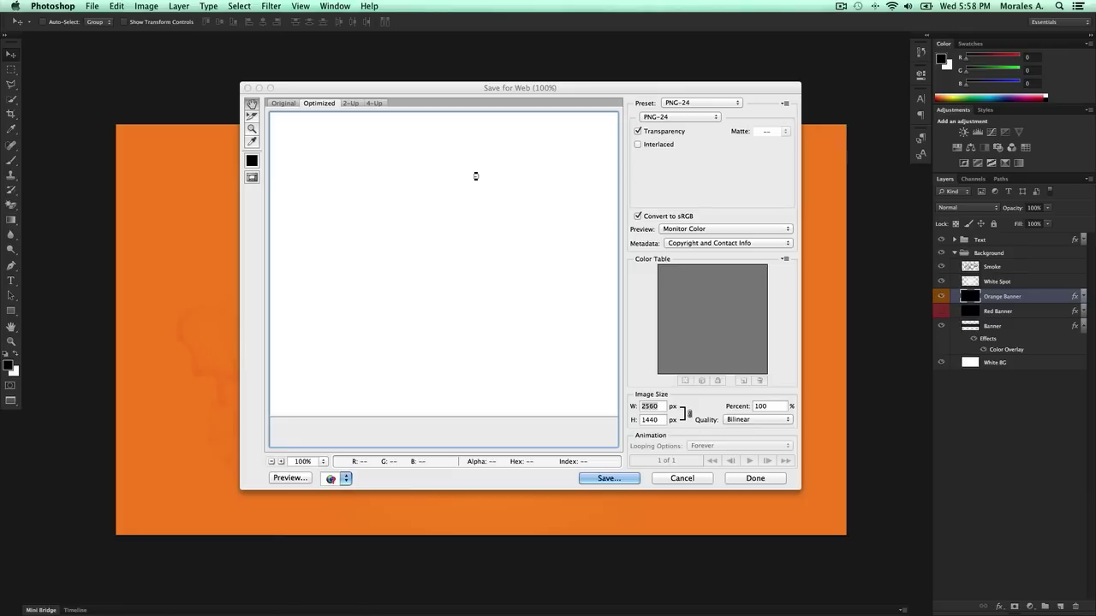
mouse_move(496, 175)
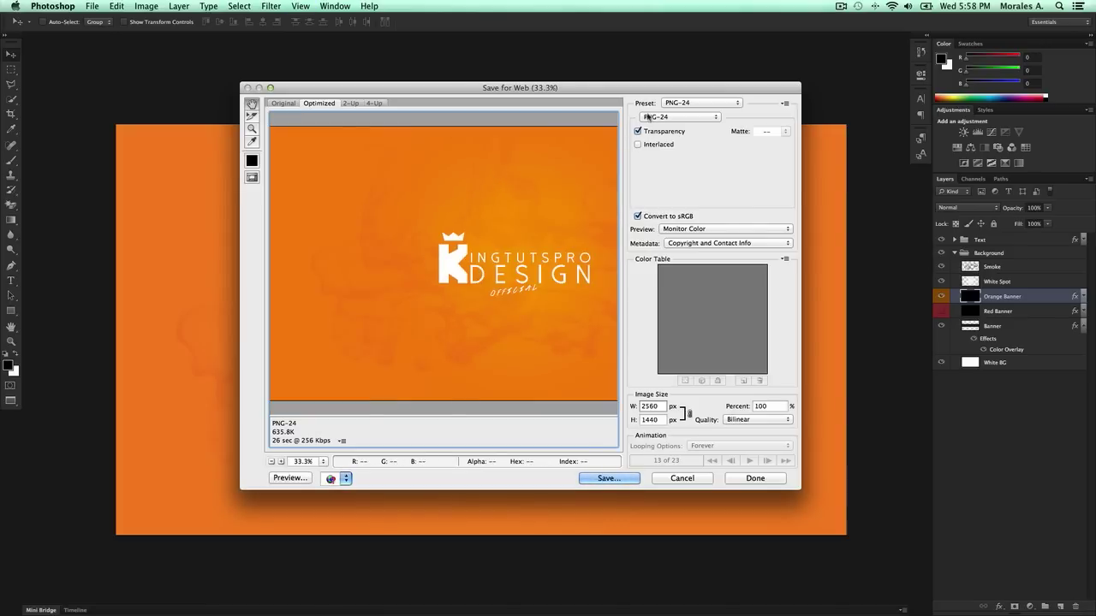
Change the Save for Web preset from PNG-24 to JPEG High, quality 60
left_click(700, 102)
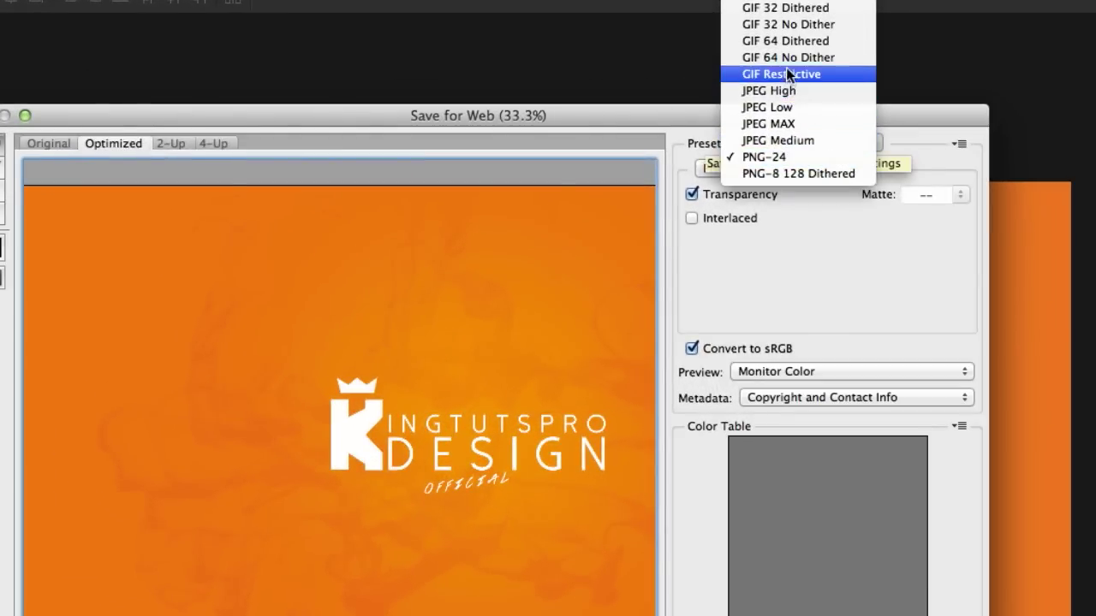
left_click(762, 157)
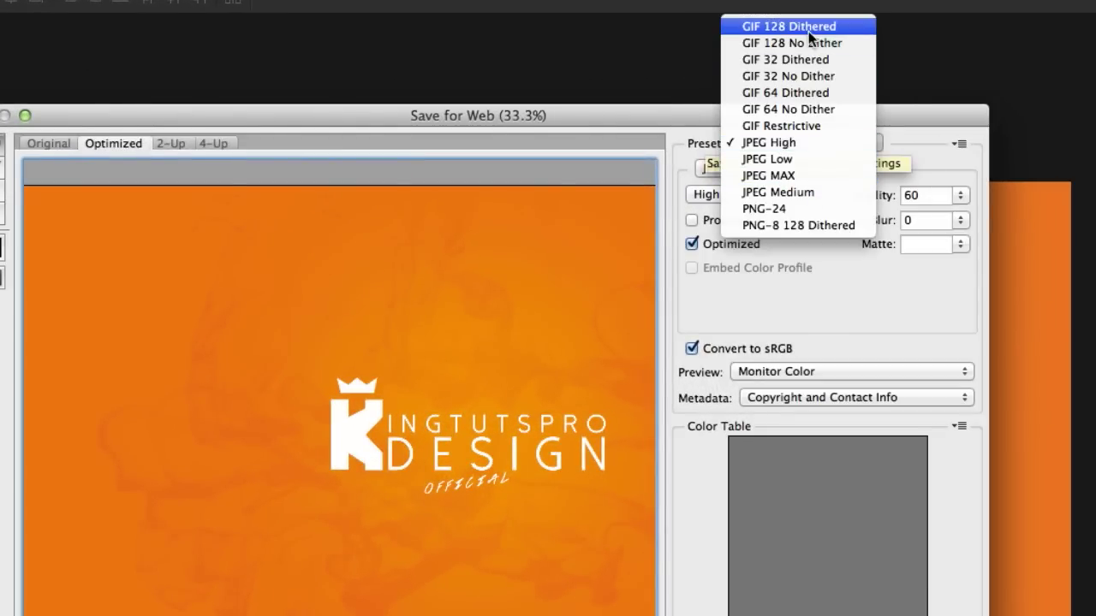
left_click(768, 142)
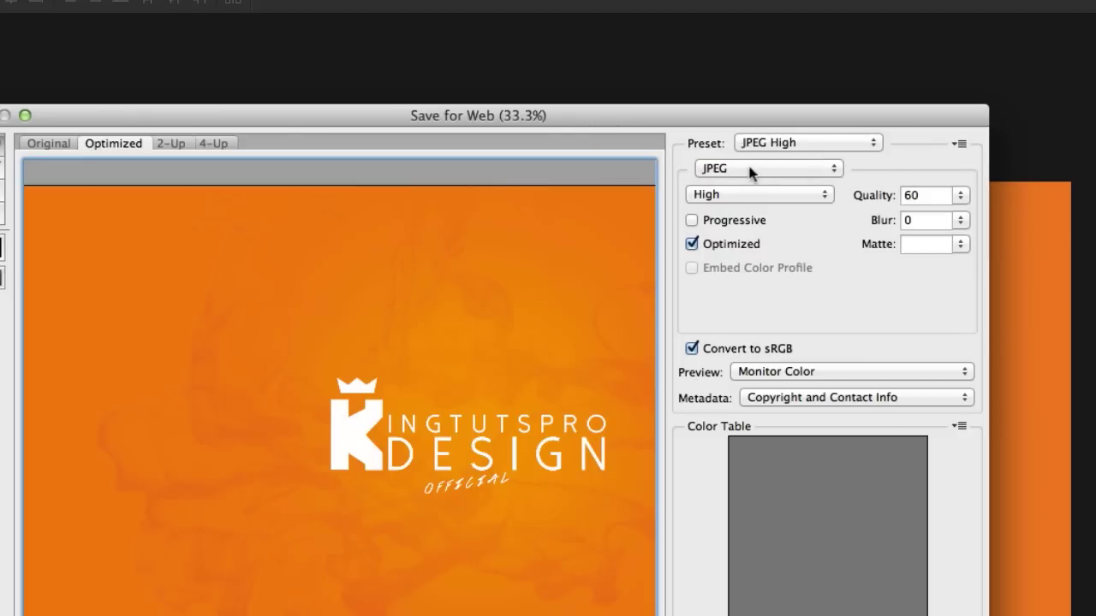
left_click(766, 168)
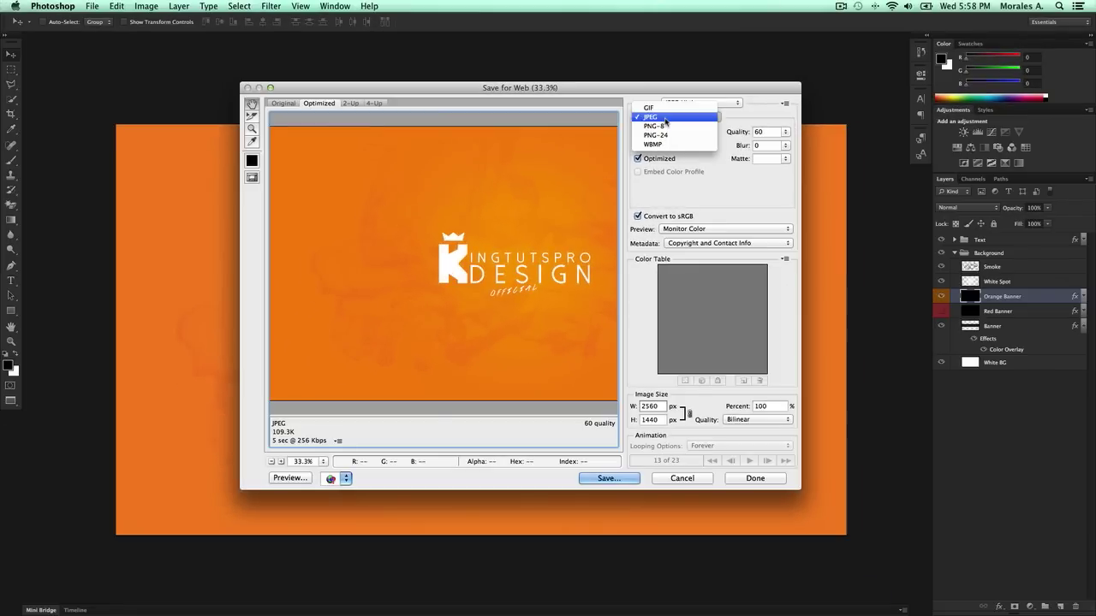
left_click(698, 103)
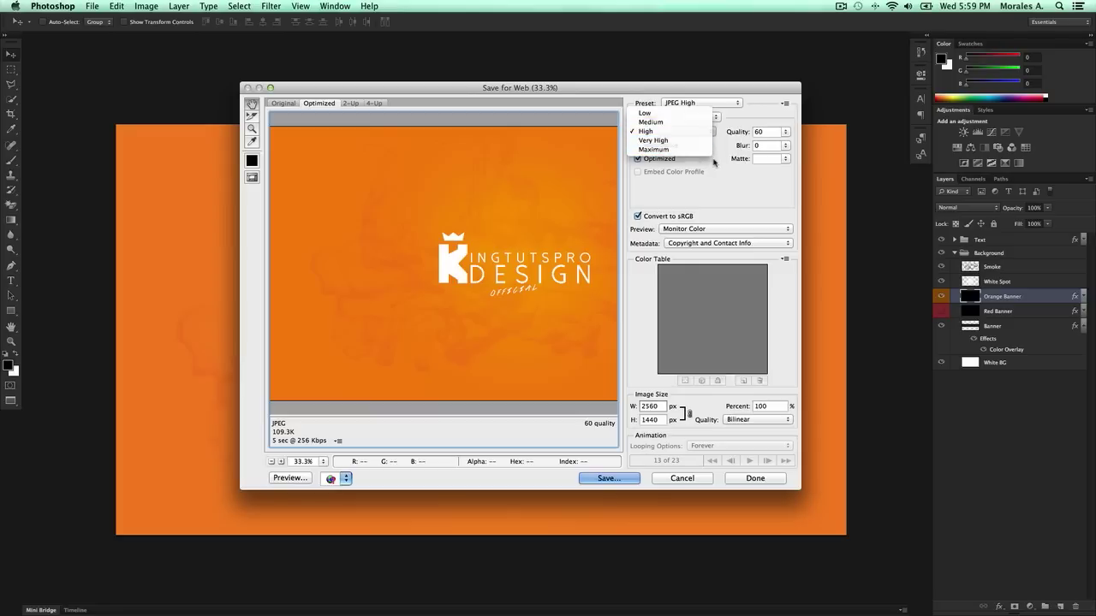
left_click(652, 131)
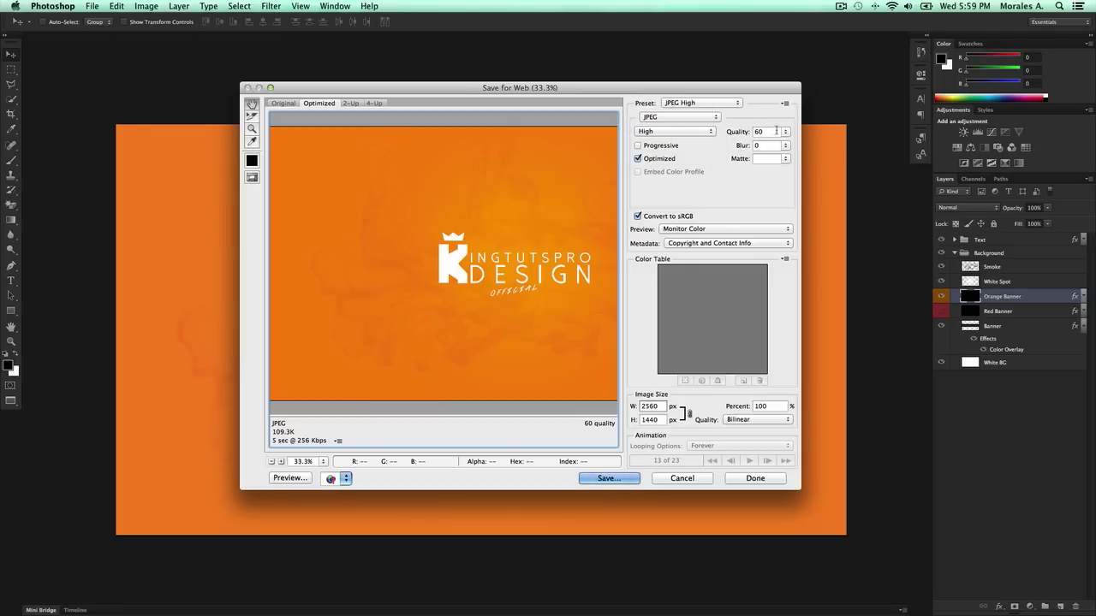
mouse_move(774, 130)
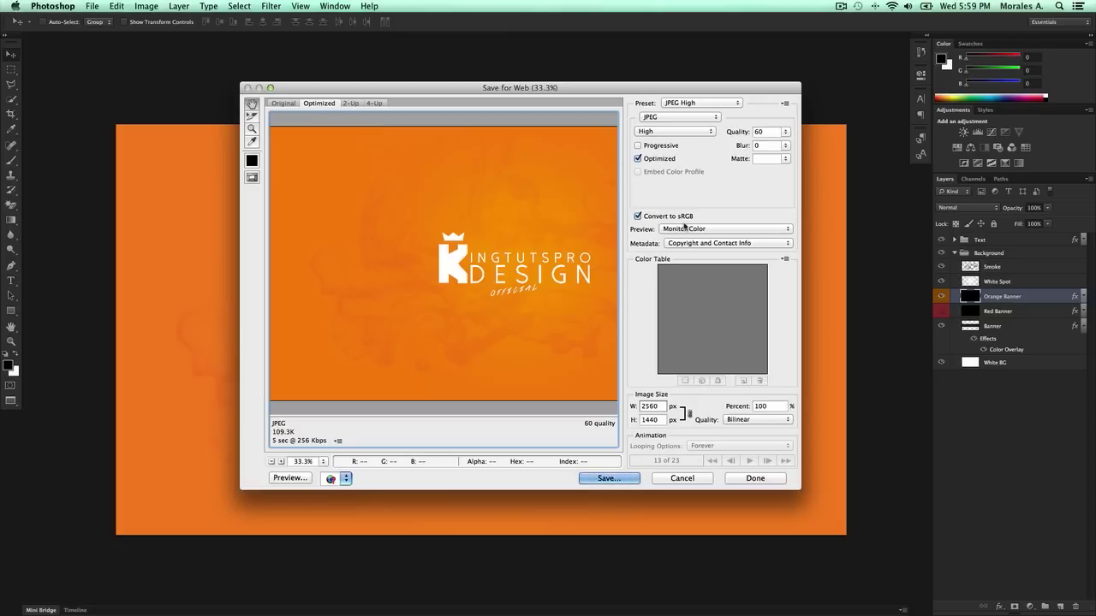
mouse_move(679, 225)
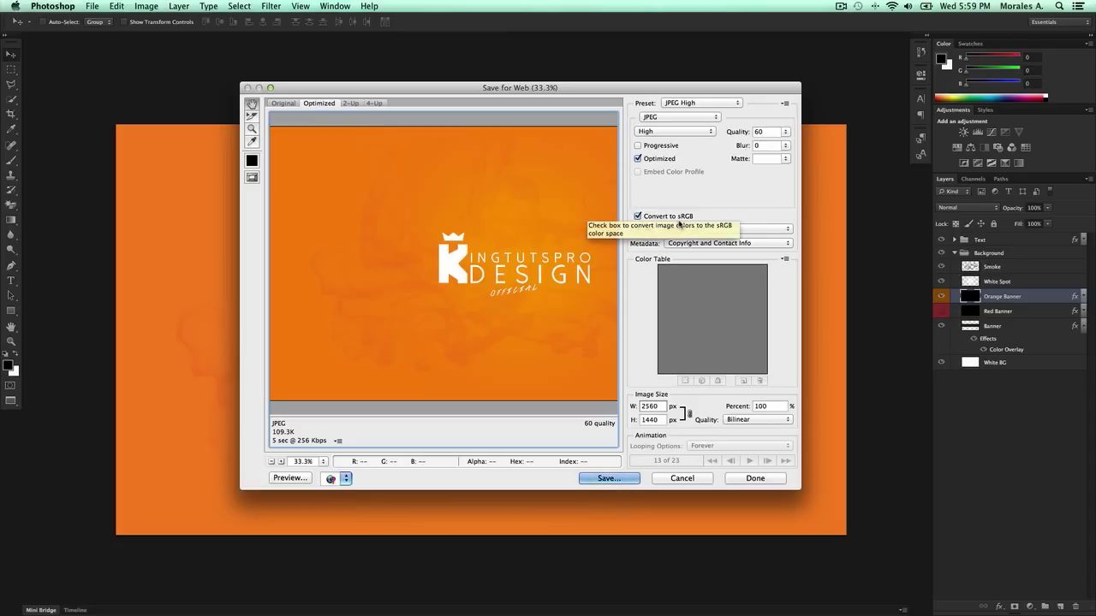
left_click(638, 216)
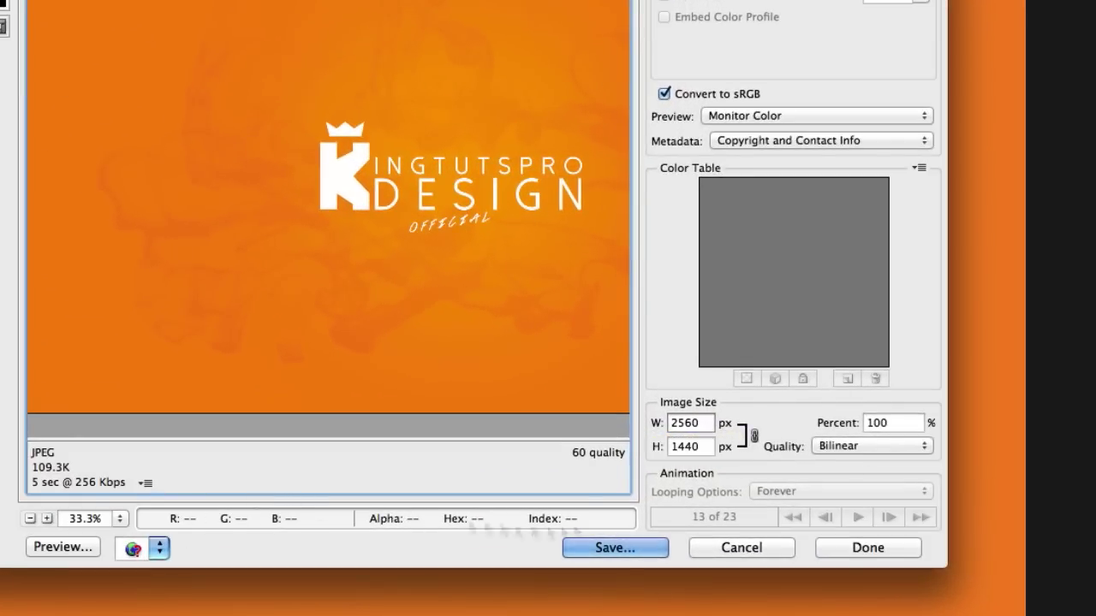
Enter width 1920 px so the export scales to 1920×1080 (75%)
left_click(689, 423)
type("1920")
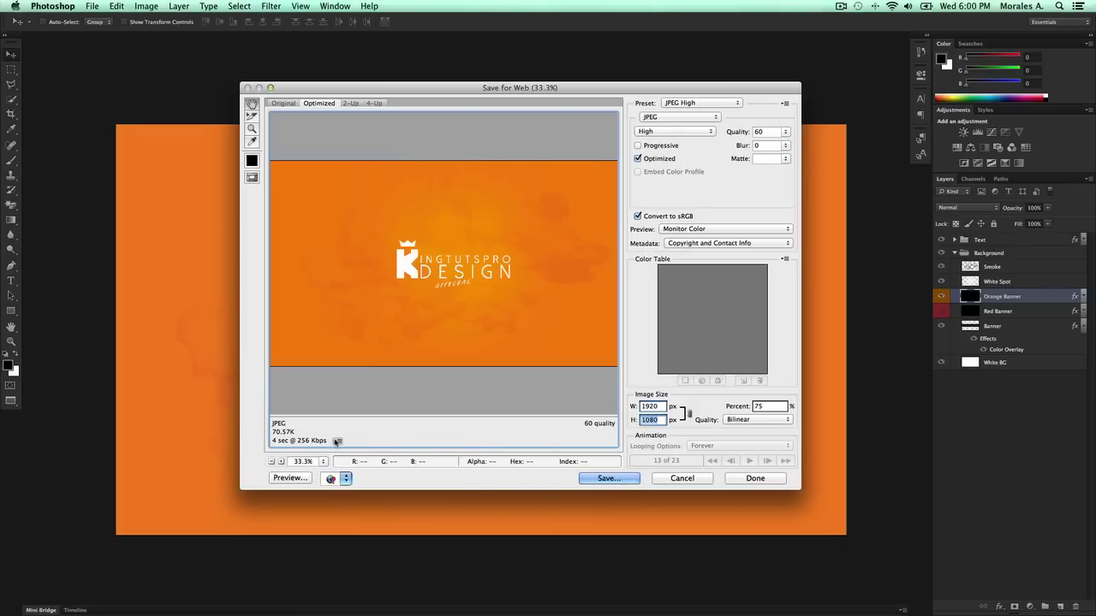
left_click(345, 479)
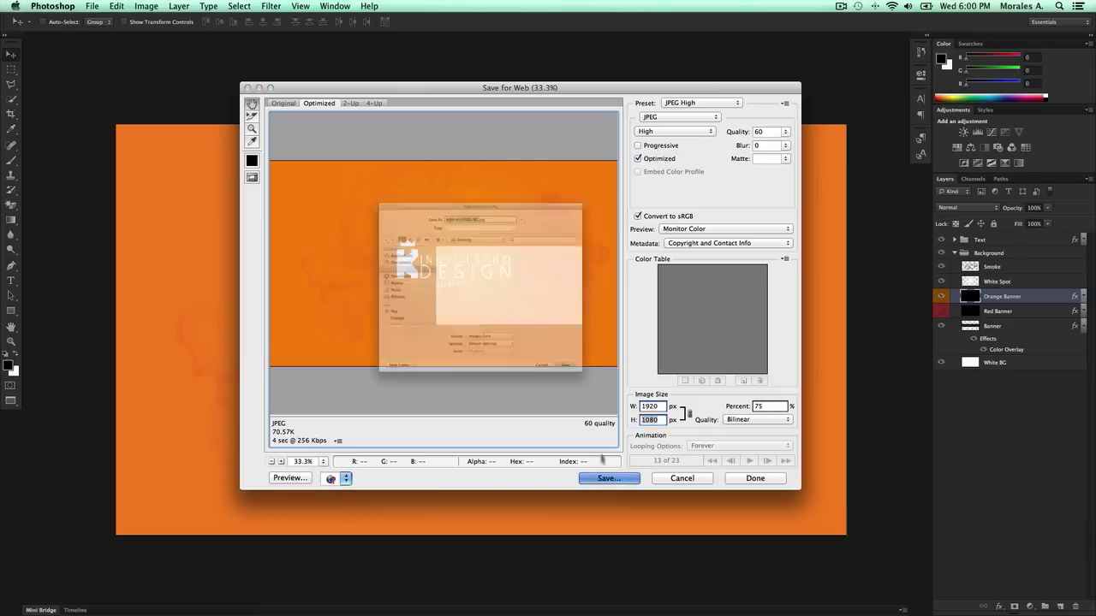
Dismiss the Save Optimized As dialog and cancel Save for Web, back to the banner
left_click(608, 477)
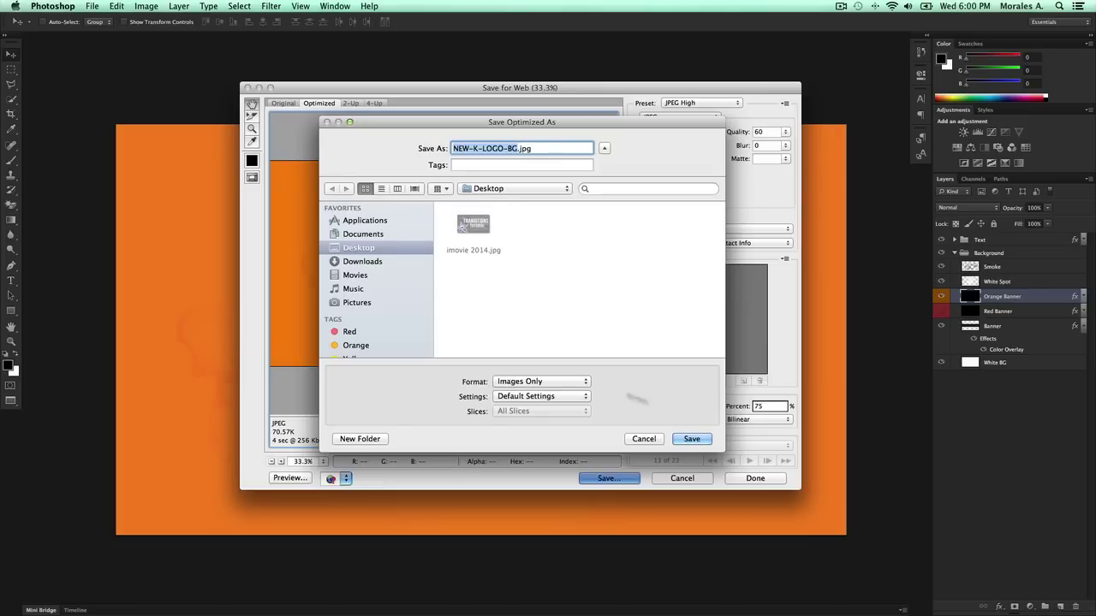
left_click(644, 438)
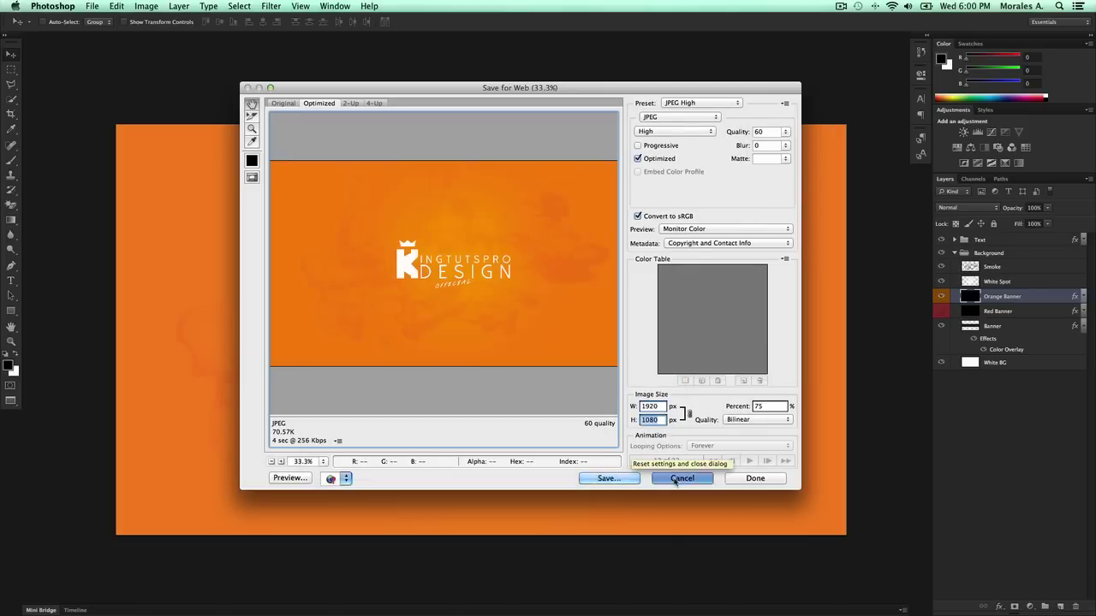
left_click(681, 478)
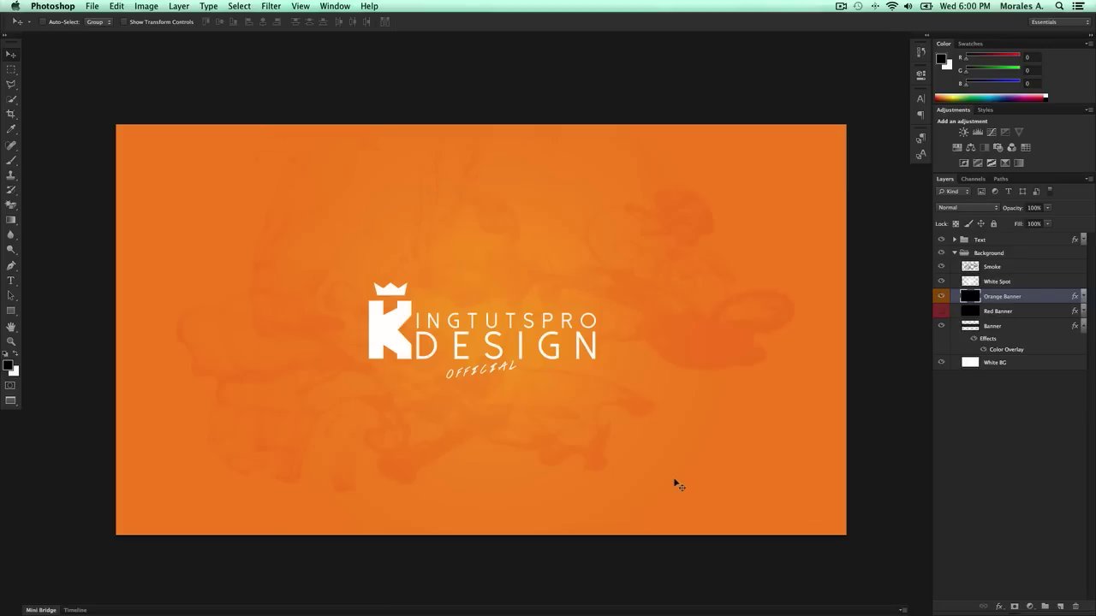